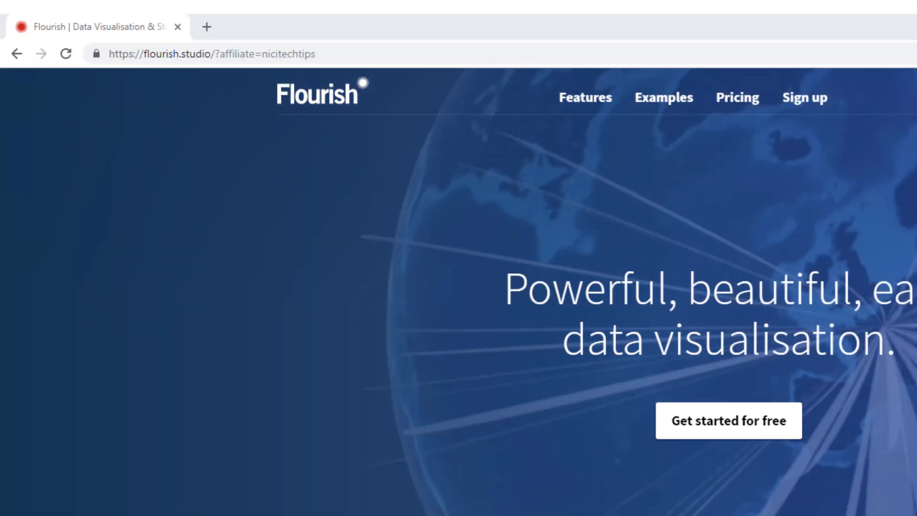
left_click(728, 420)
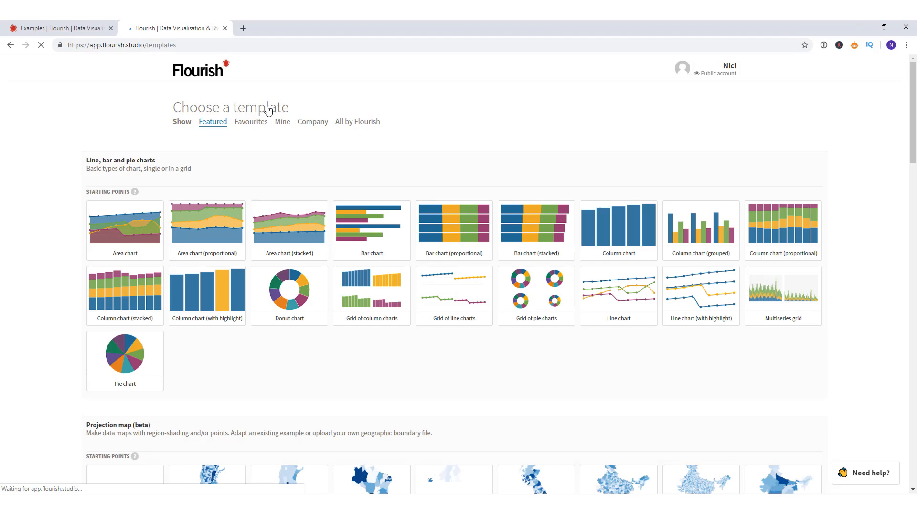
scroll("down", 3)
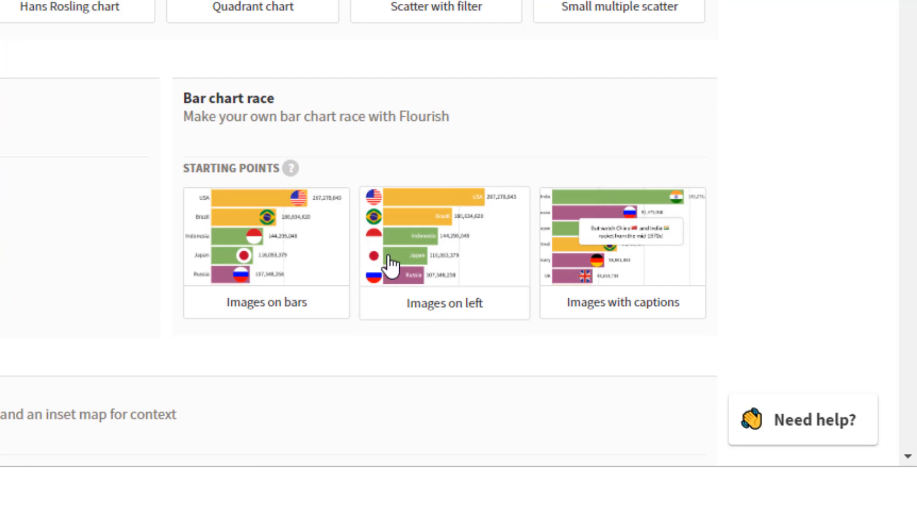
mouse_move(400, 262)
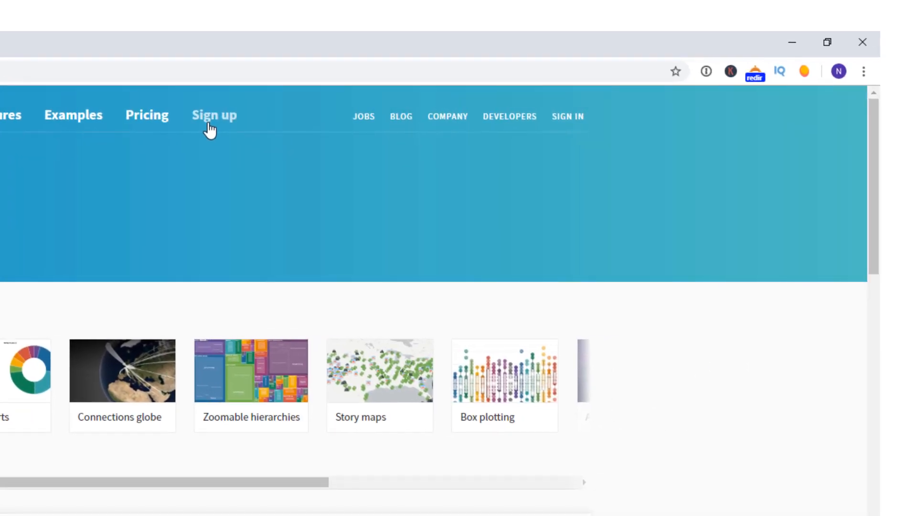
left_click(567, 116)
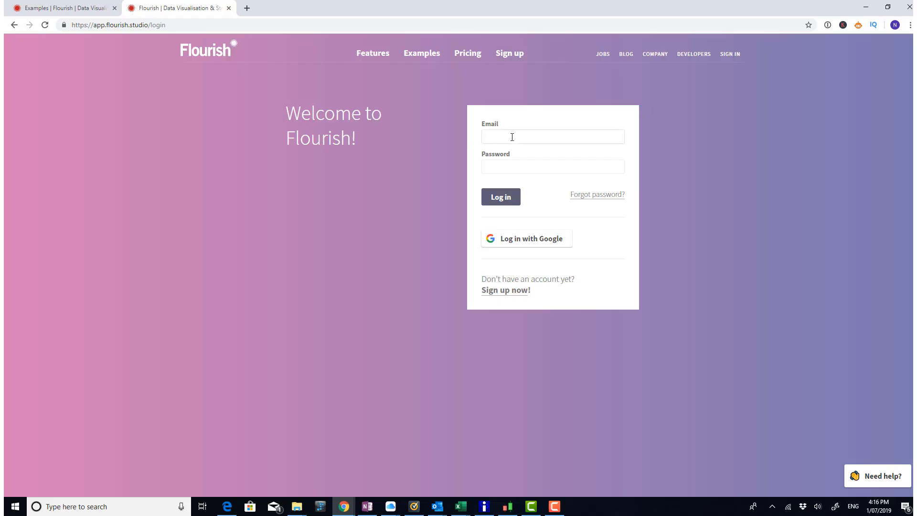
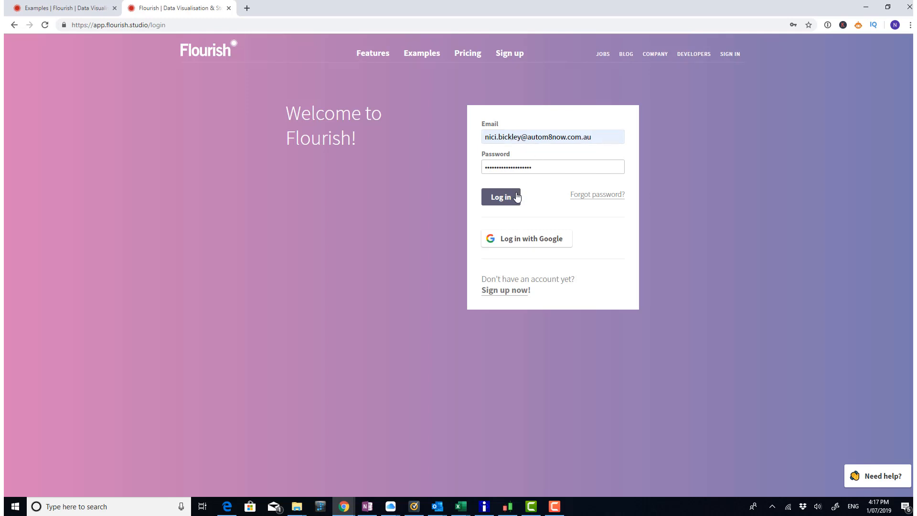
left_click(501, 197)
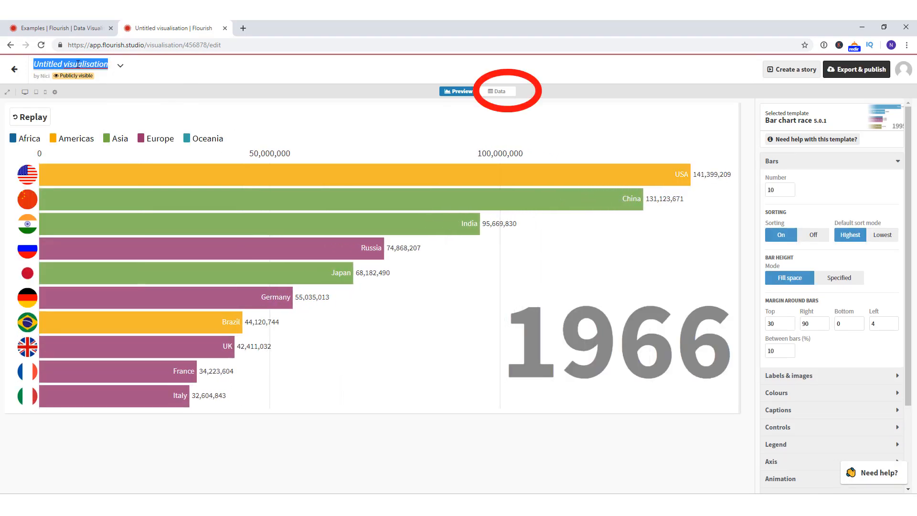
- From the Data sheet, choose the super funds spreadsheet file to import over the sample data
left_click(498, 91)
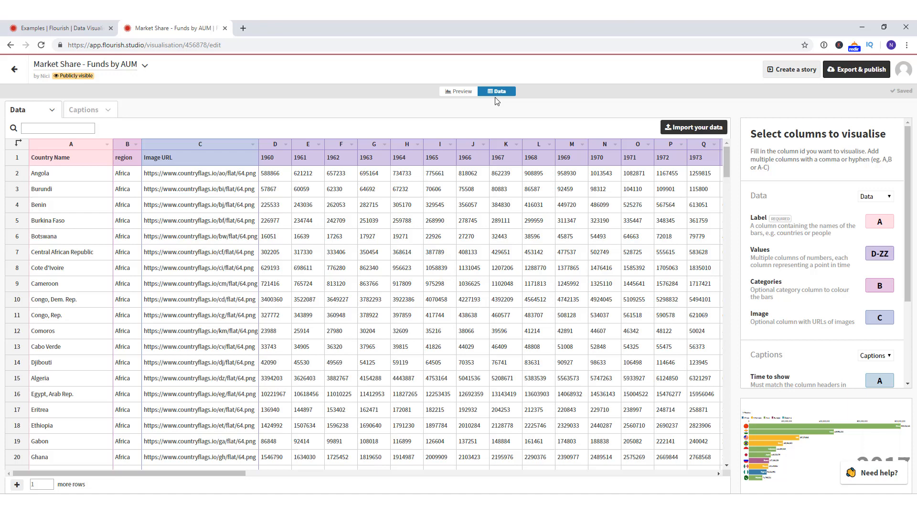
left_click(694, 127)
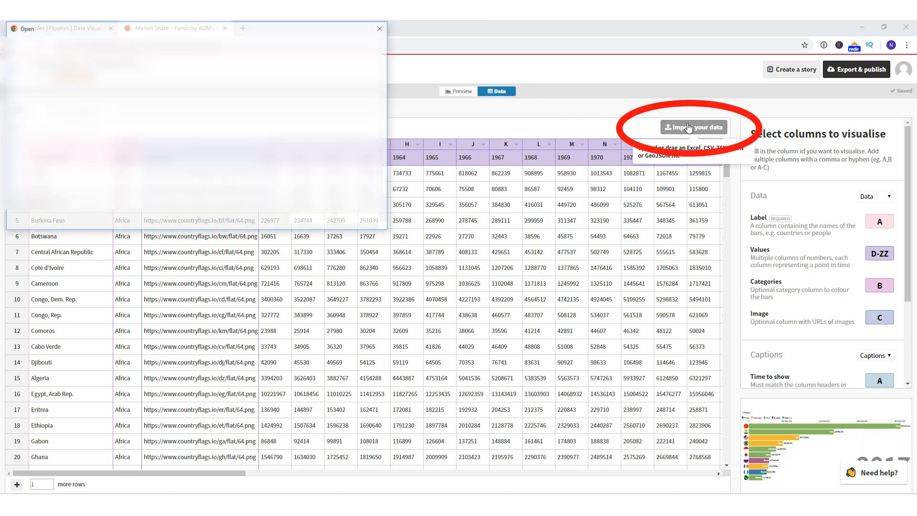
left_click(694, 127)
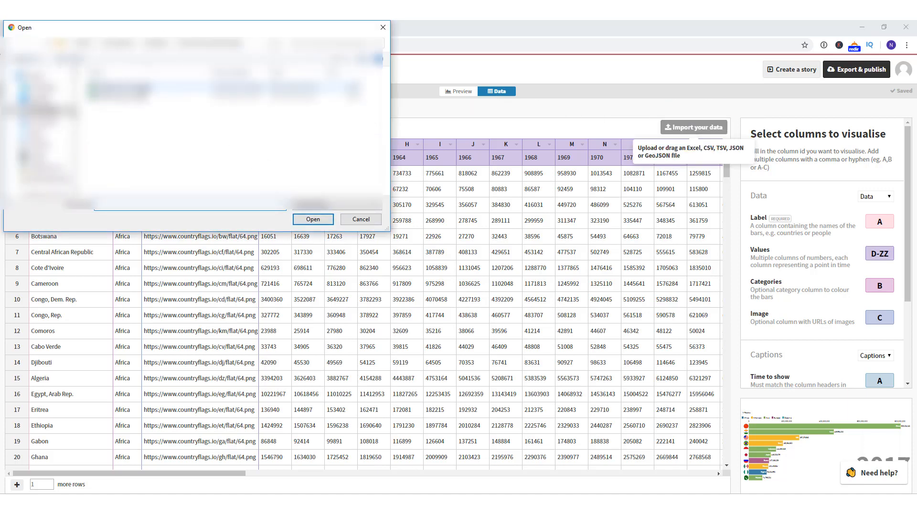
left_click(313, 219)
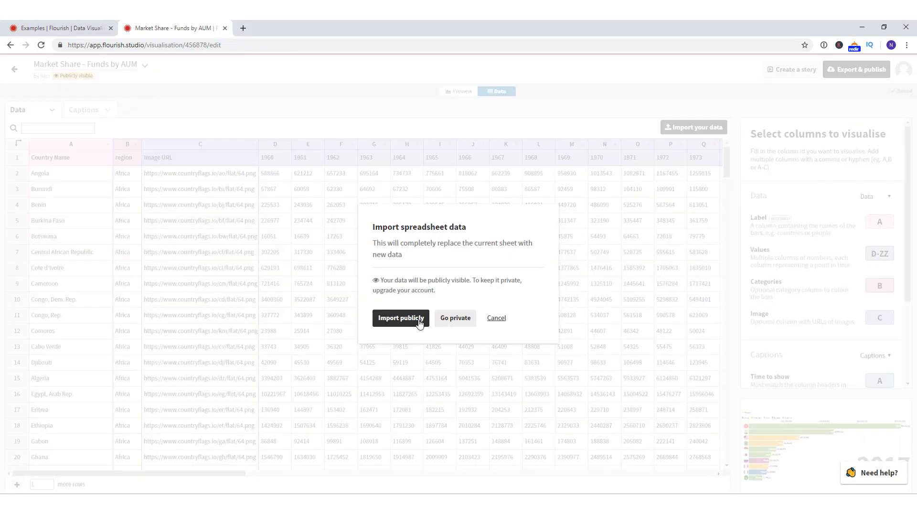
- Import the funds data, set bar values to columns C–ZZ and leave the image column empty
left_click(401, 317)
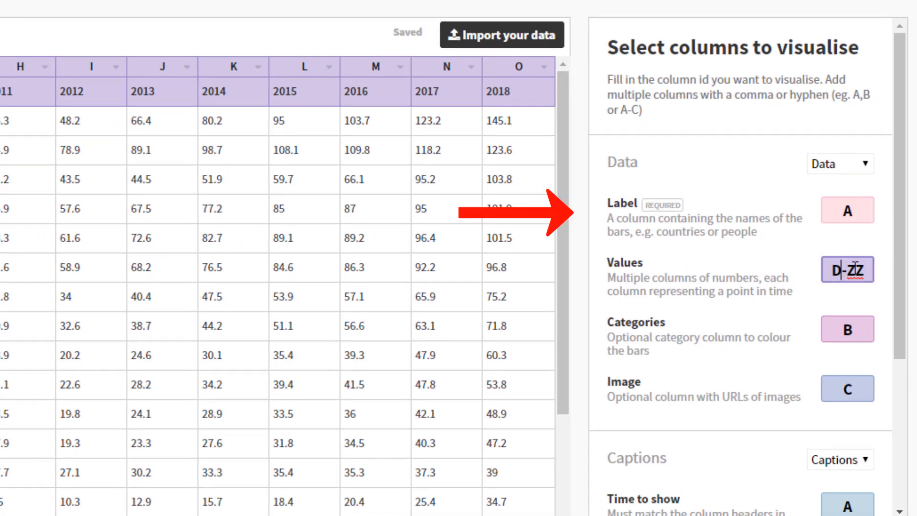
key("Backspace")
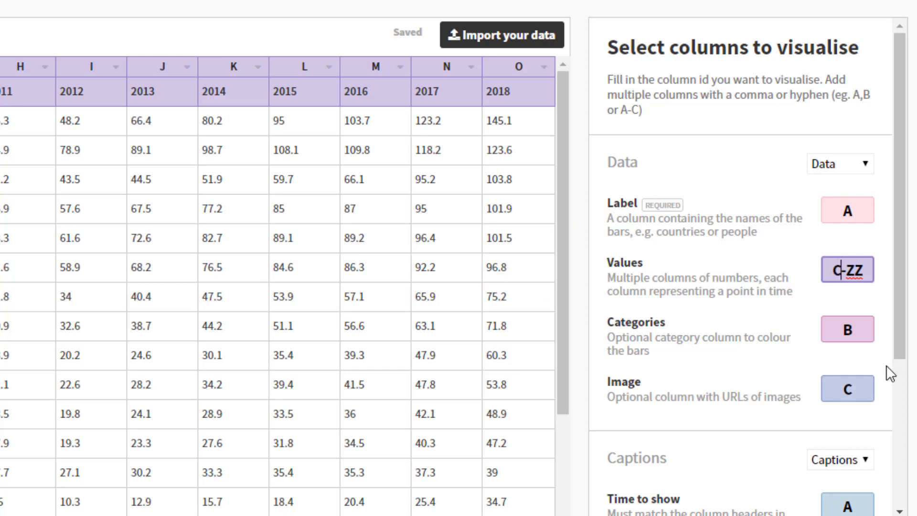
left_click(847, 389)
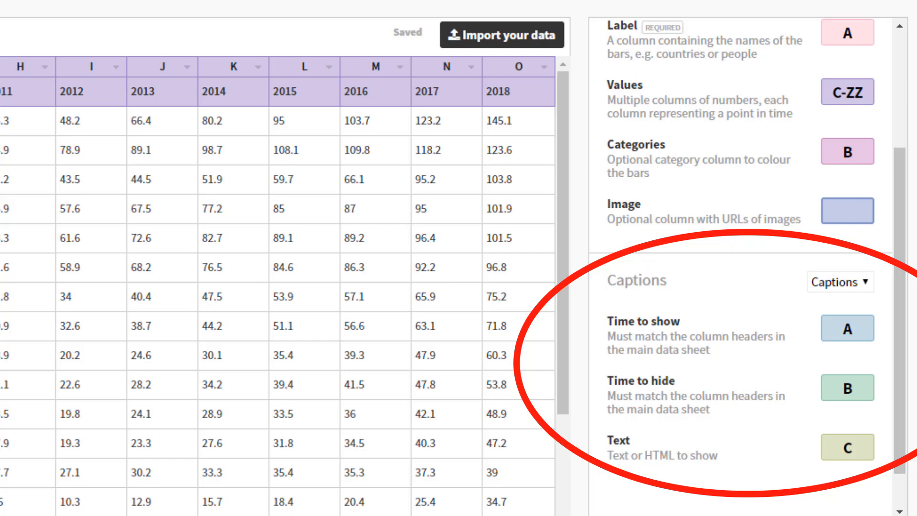
left_click(847, 210)
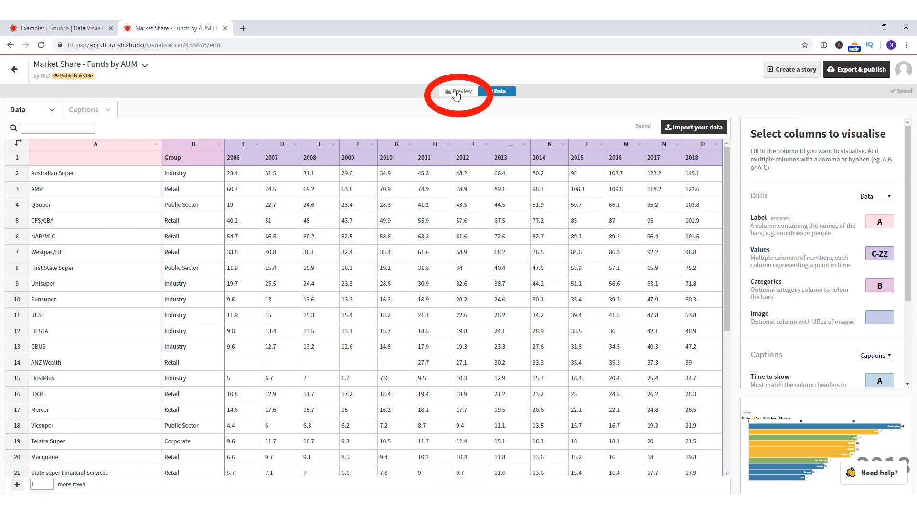
- Set the number of bars to 15 and replay the race animation in the preview
left_click(459, 92)
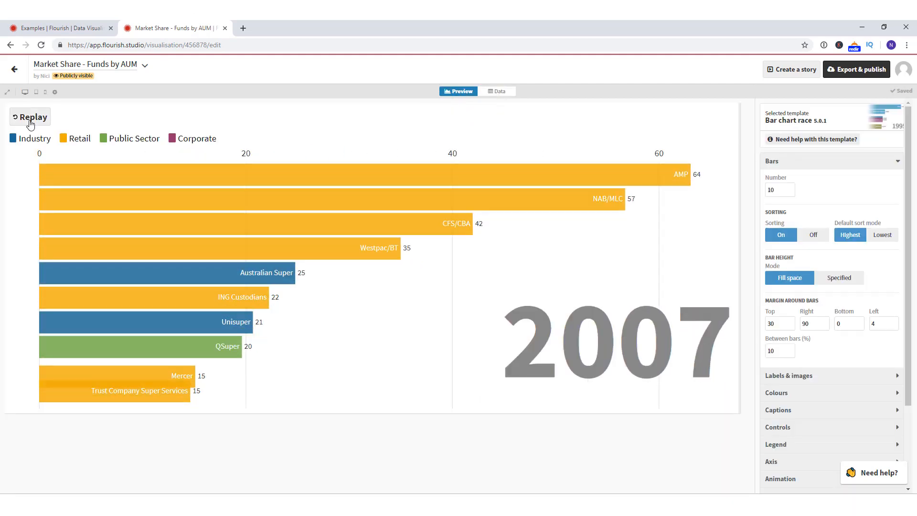
left_click(29, 117)
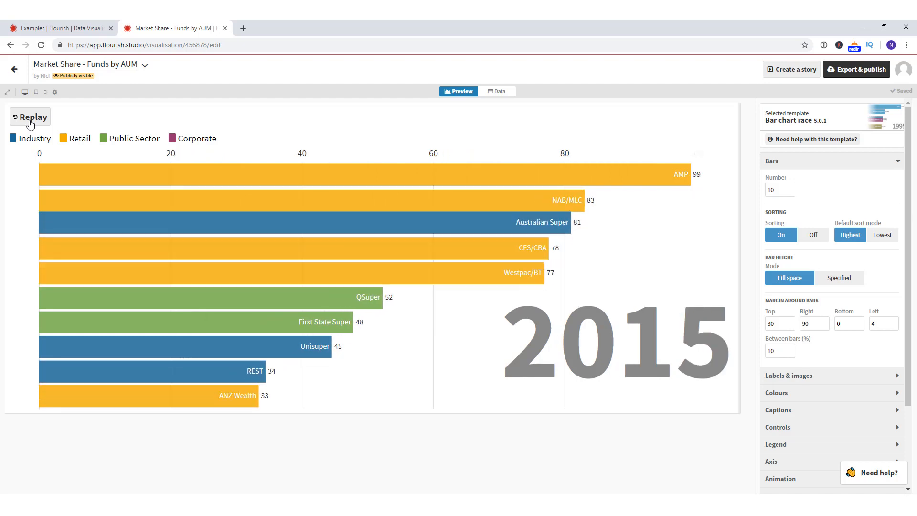
left_click(30, 117)
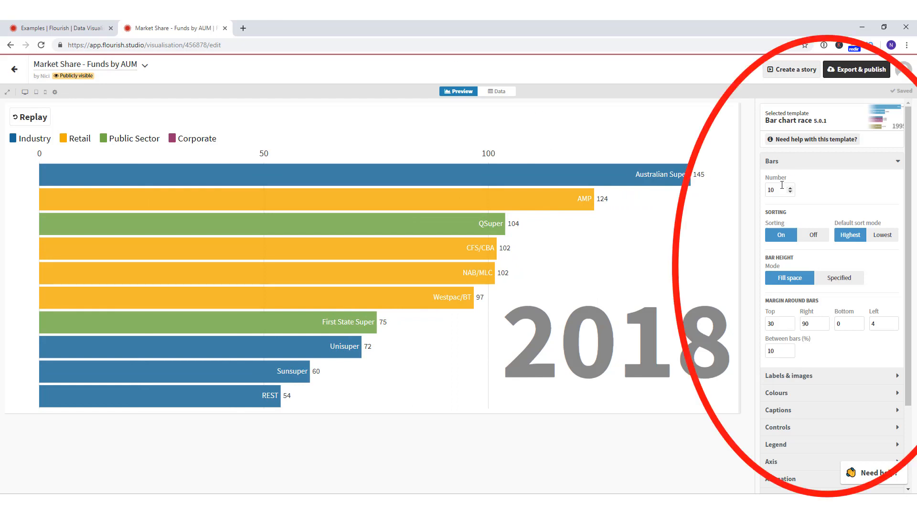
type("15")
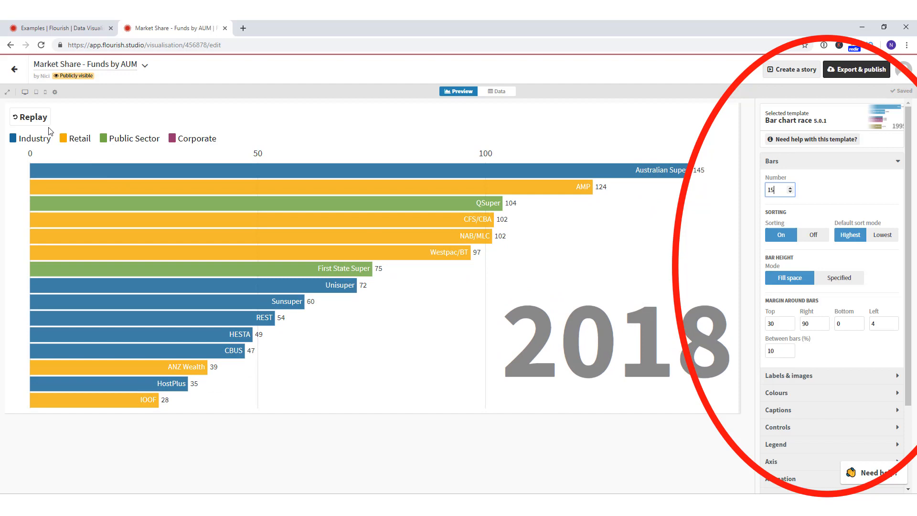
left_click(29, 116)
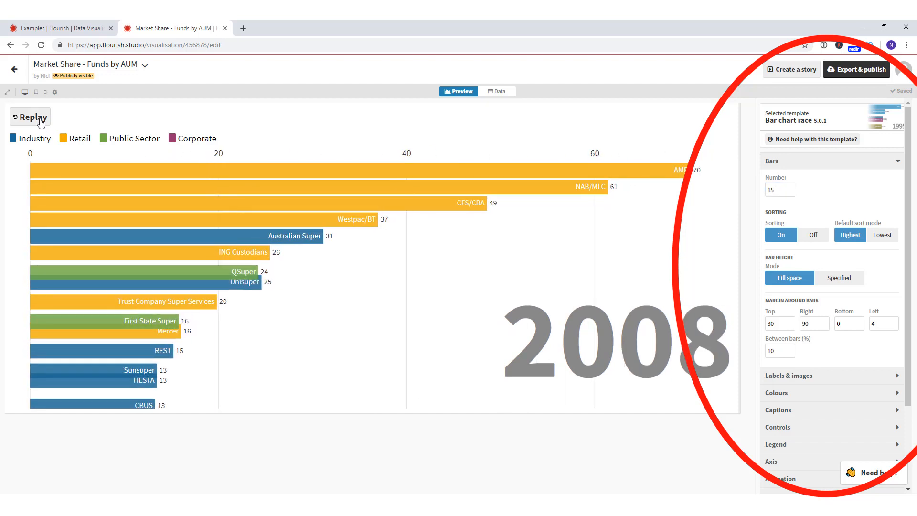
left_click(30, 117)
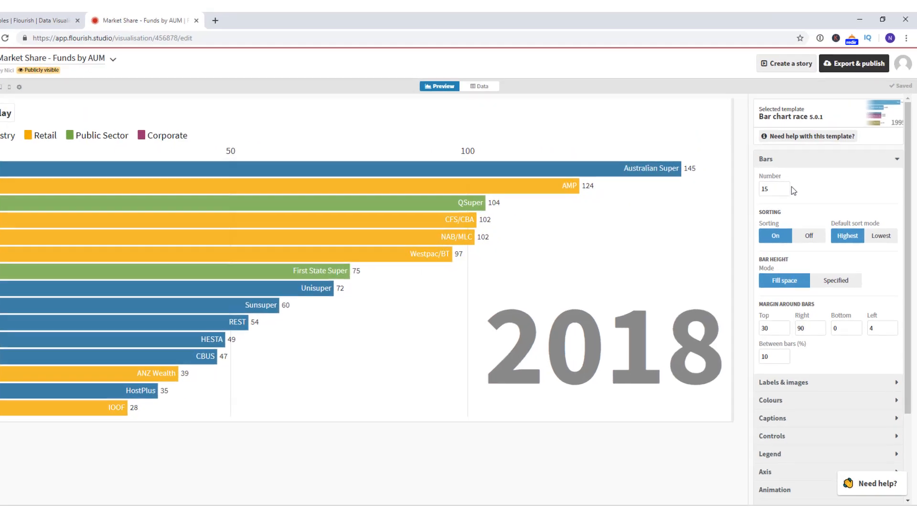
- Shrink the year counter slightly and raise the labels' maximum font size to 18
type("20")
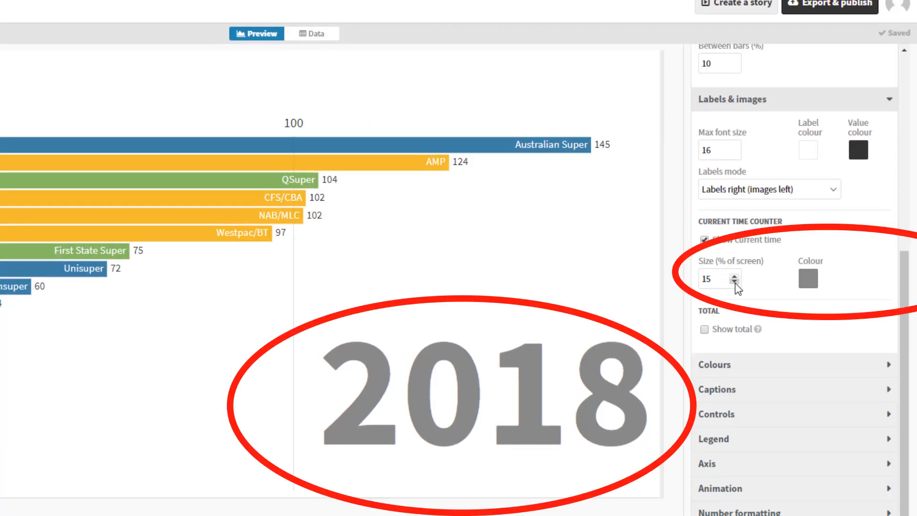
left_click(732, 283)
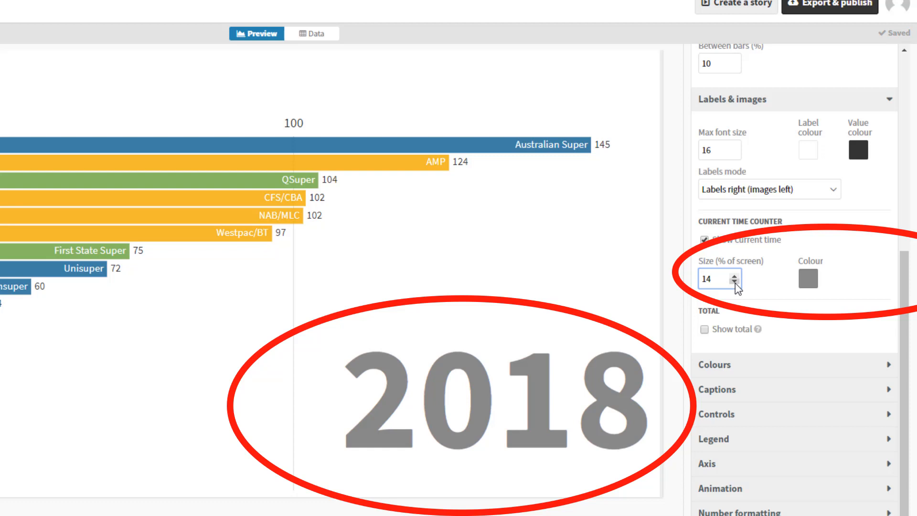
mouse_move(778, 281)
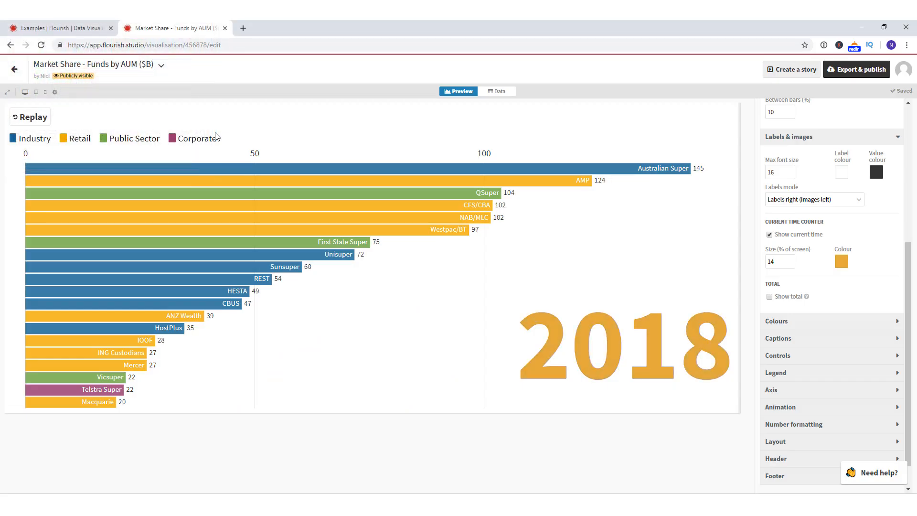
mouse_move(757, 382)
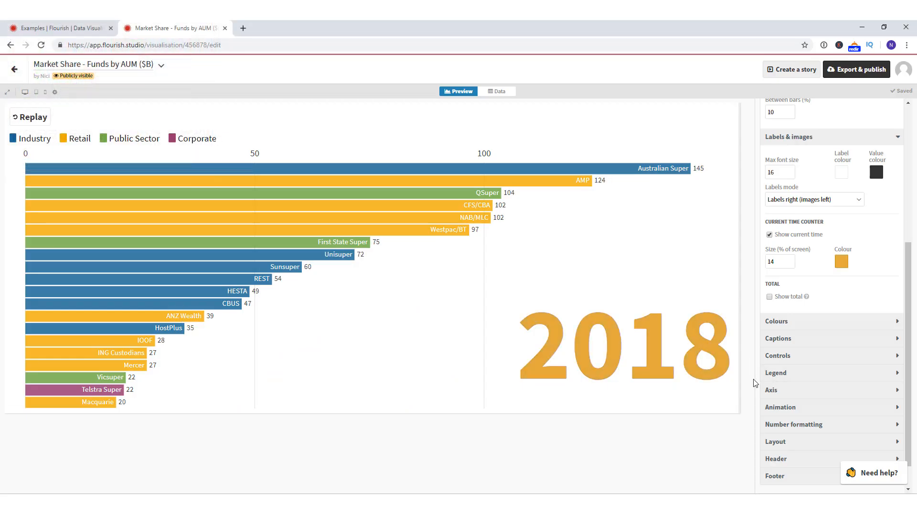
left_click(777, 172)
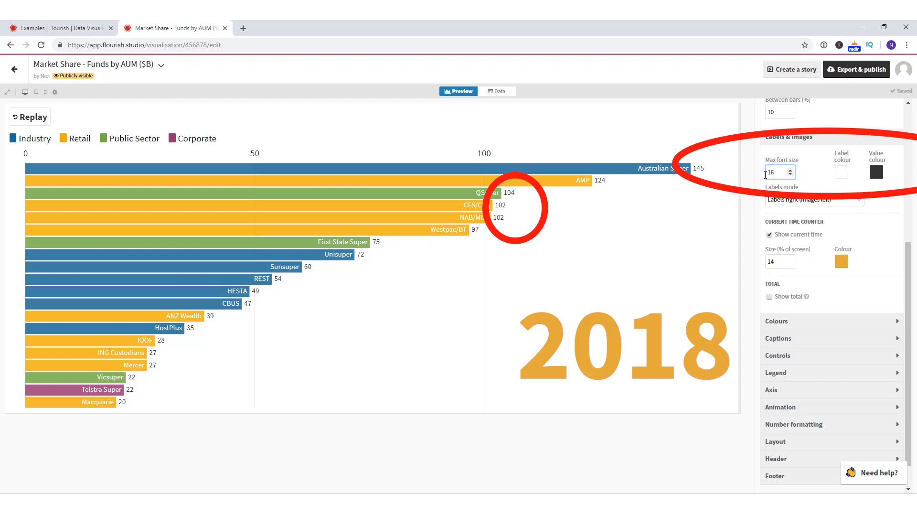
left_click(790, 169)
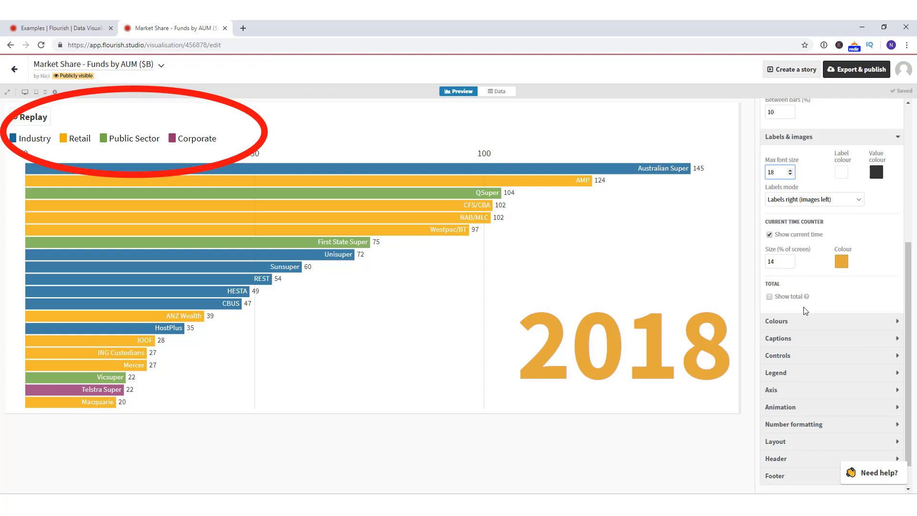
left_click(776, 321)
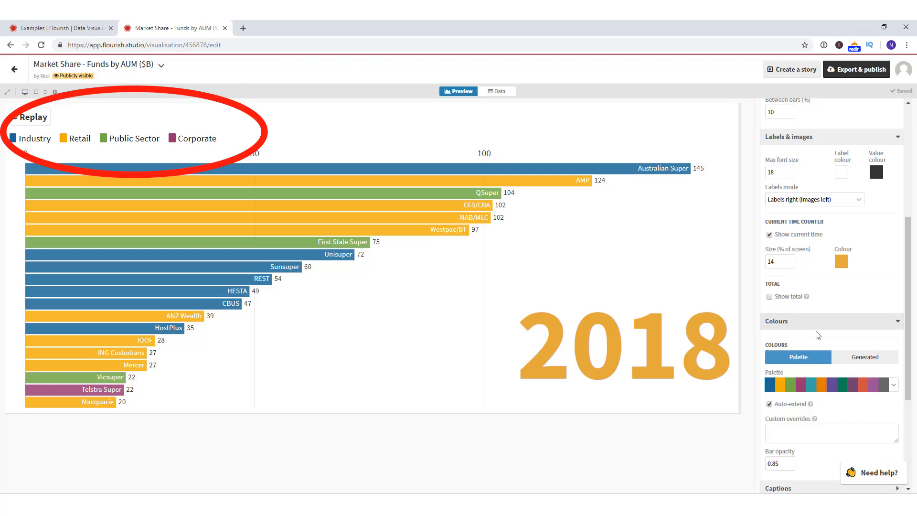
- Edit the colour palette, replacing the first colour #1d6996 with light blue #3dc8e…
scroll("down", 3)
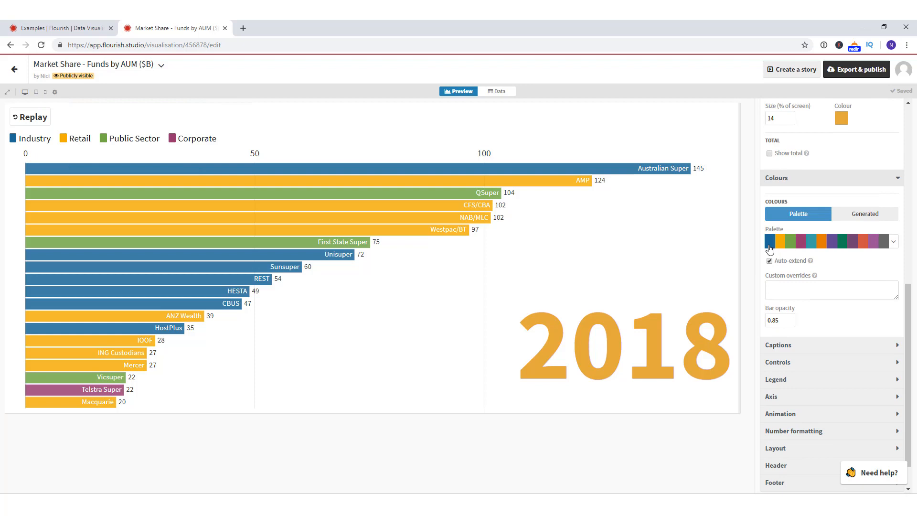
left_click(893, 241)
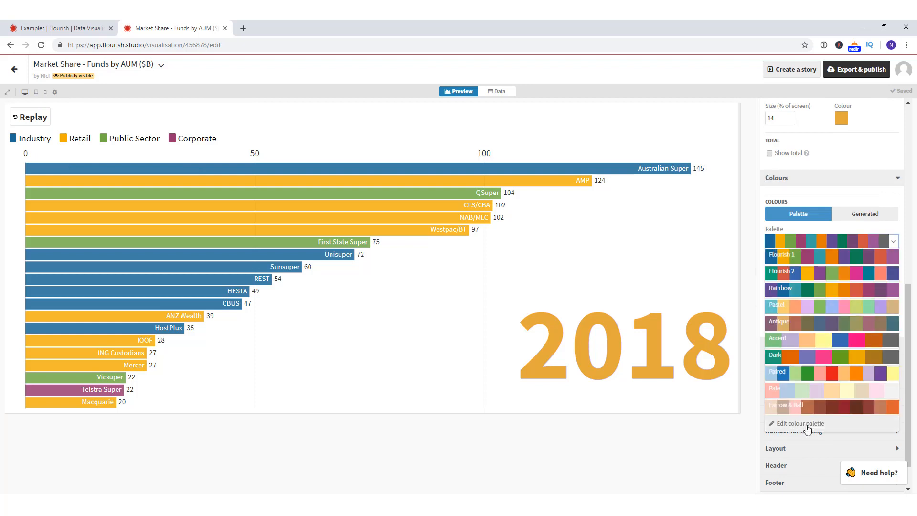
left_click(801, 424)
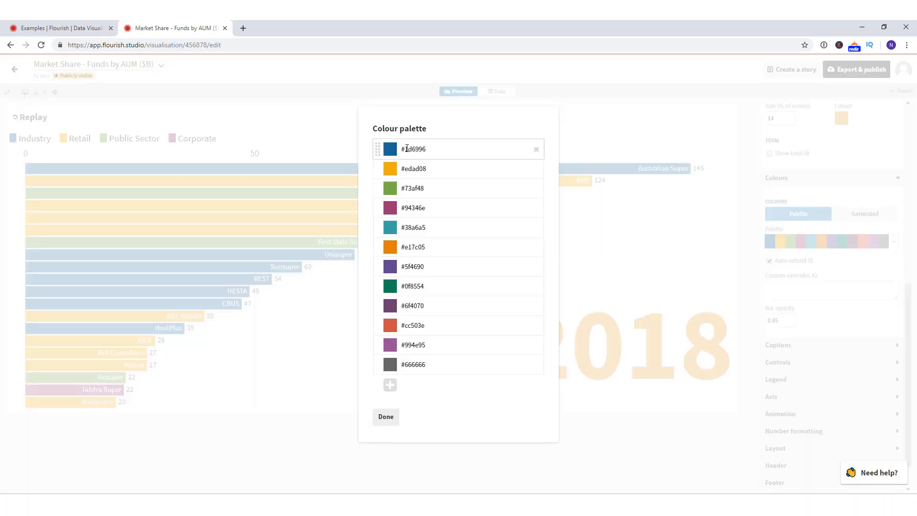
left_click(457, 148)
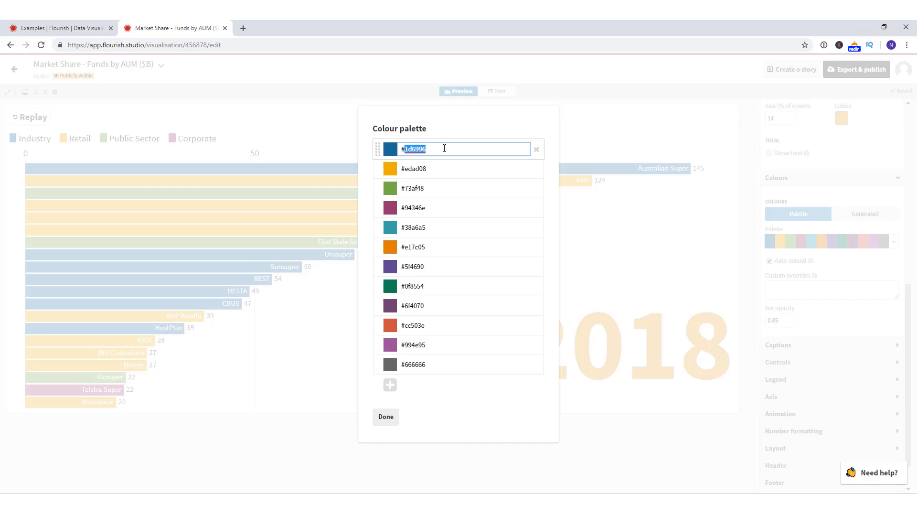
type("#3dc")
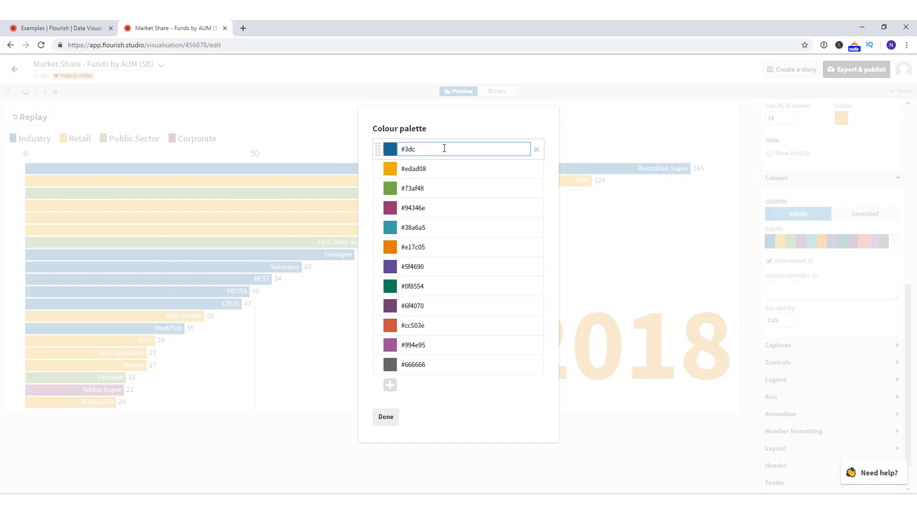
type("8e")
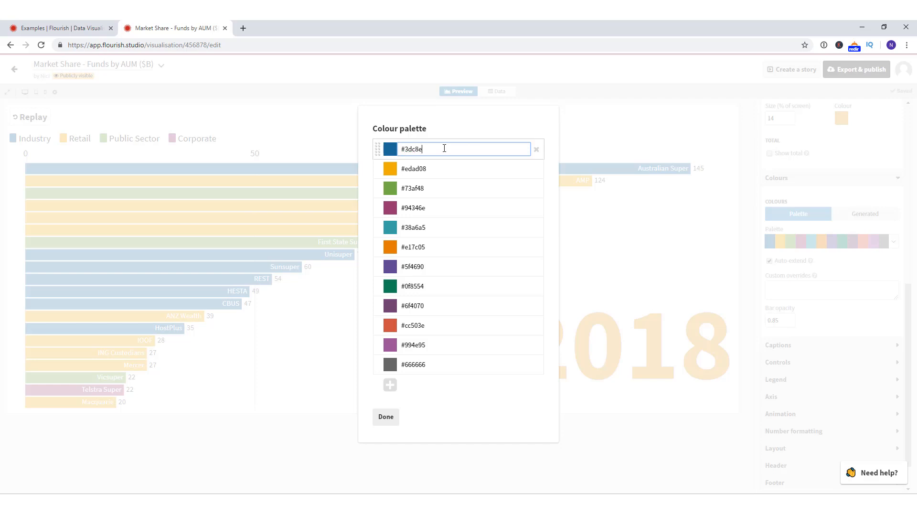
left_click(385, 417)
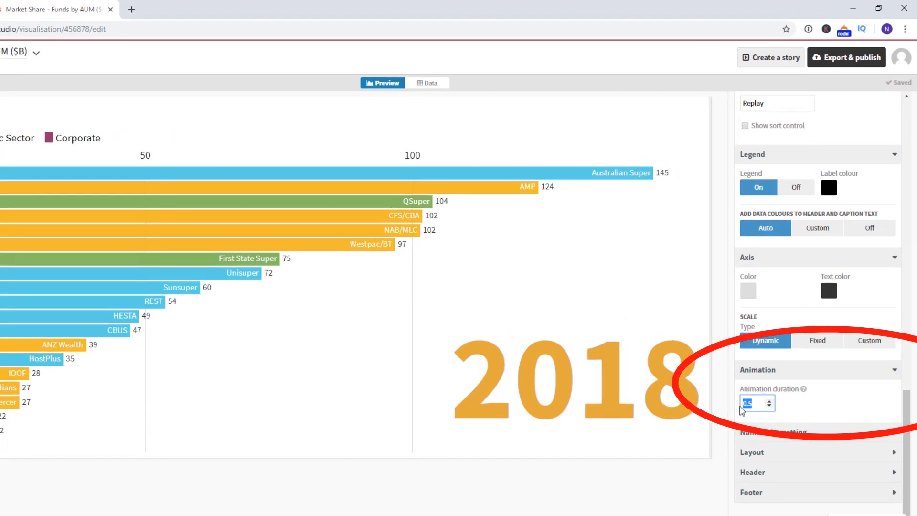
- Set the animation duration to 1.2
type("1.2")
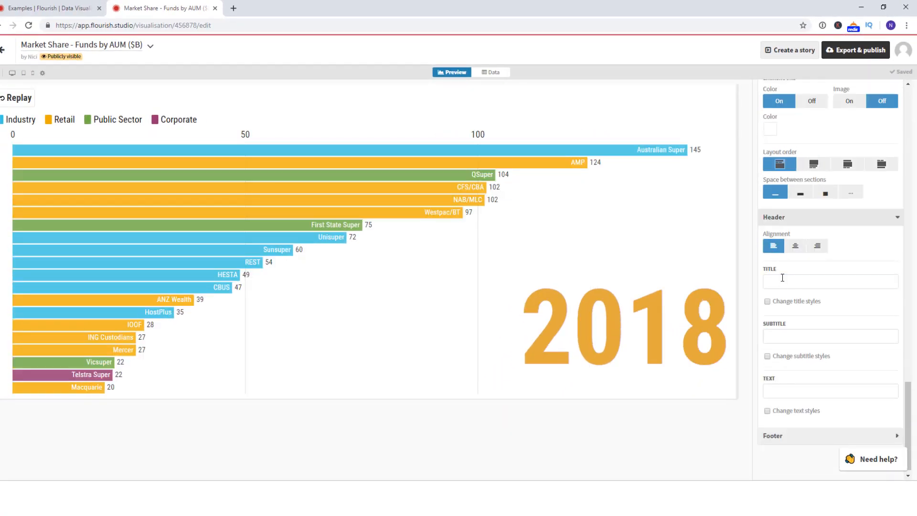
- Enter the title 'Market Share…', subtitle '2006 - 2018' and an 'Exludes Pool…' footer note
type("Market Share - Funds by AUM ($B")
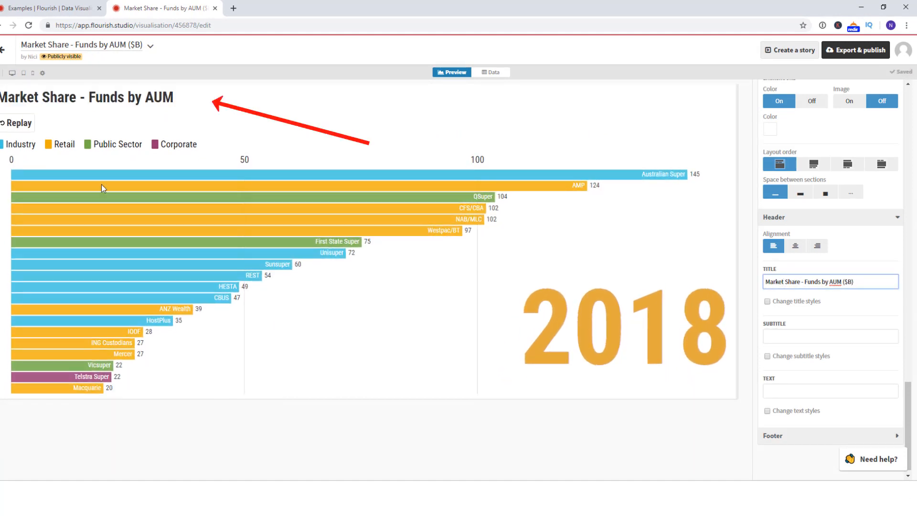
type("2006 20")
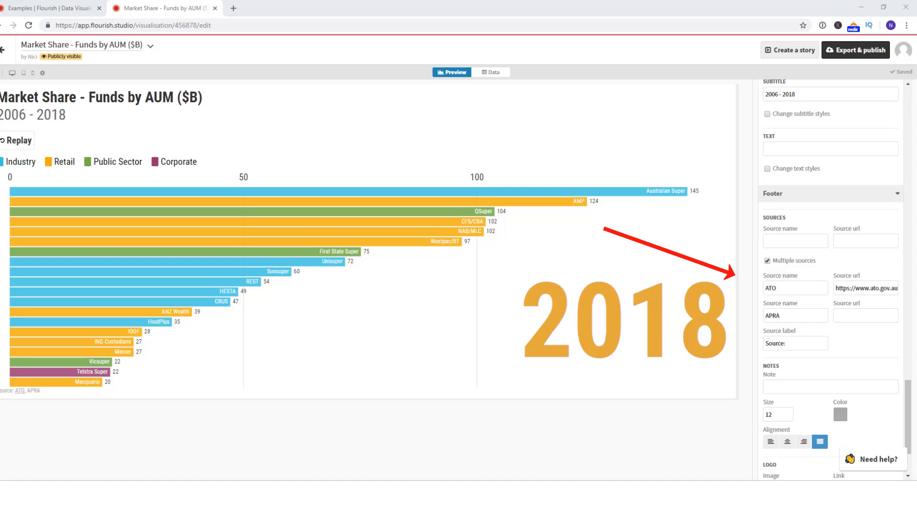
type("Exludes Pool")
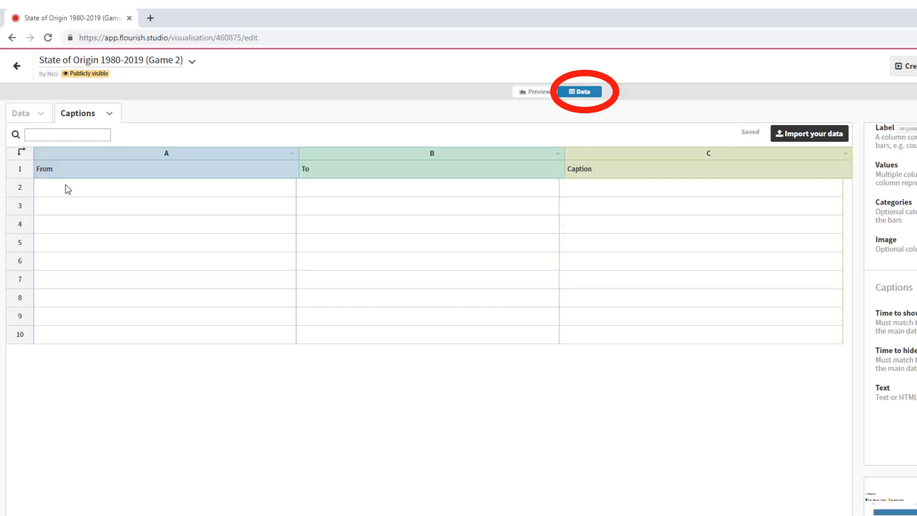
- Fill the Captions row with years 2007–2008 and the caption text 'Queenslander!!!'
type("2008")
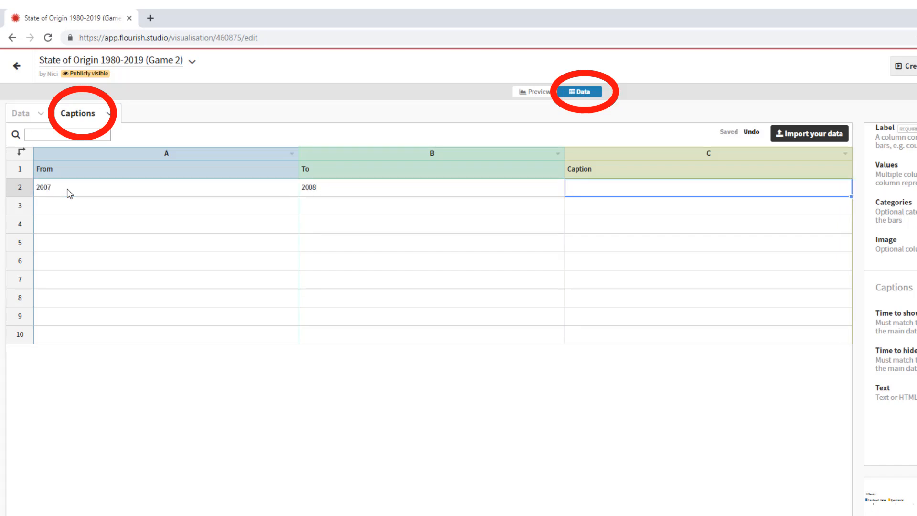
type("Q")
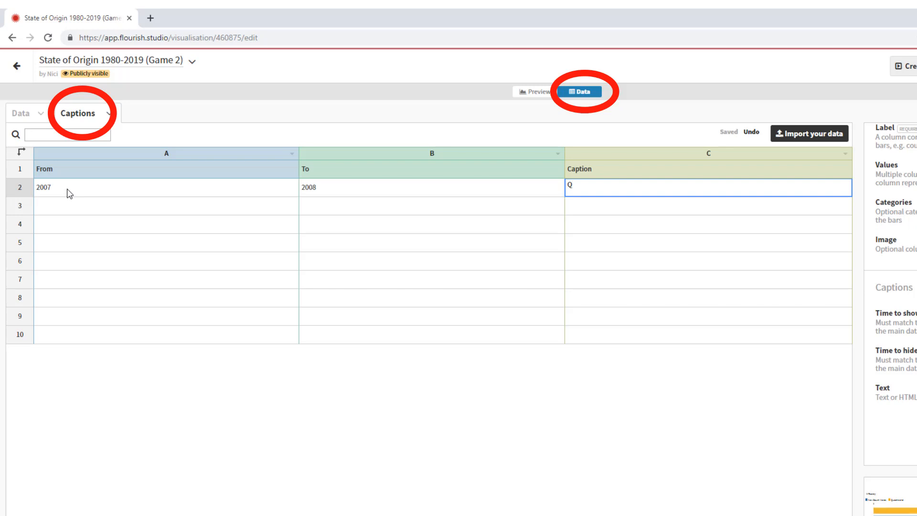
type("ueenslander")
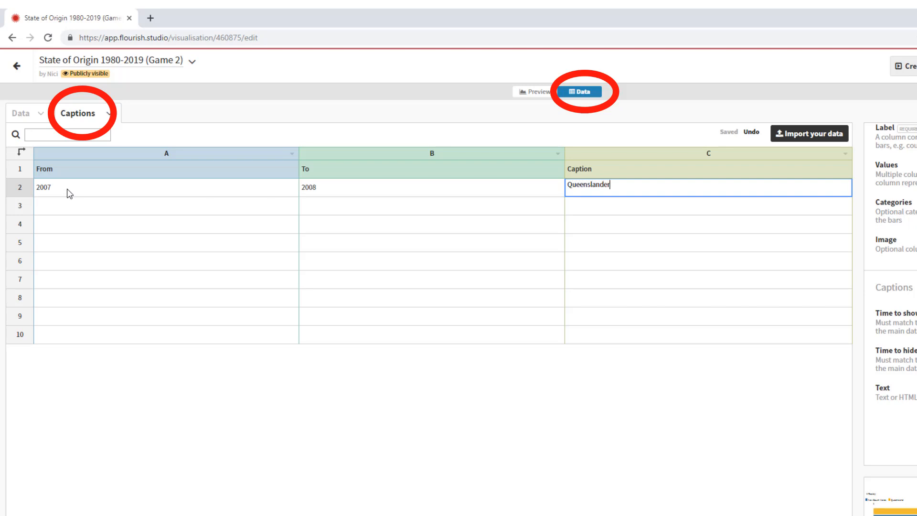
type("!!!")
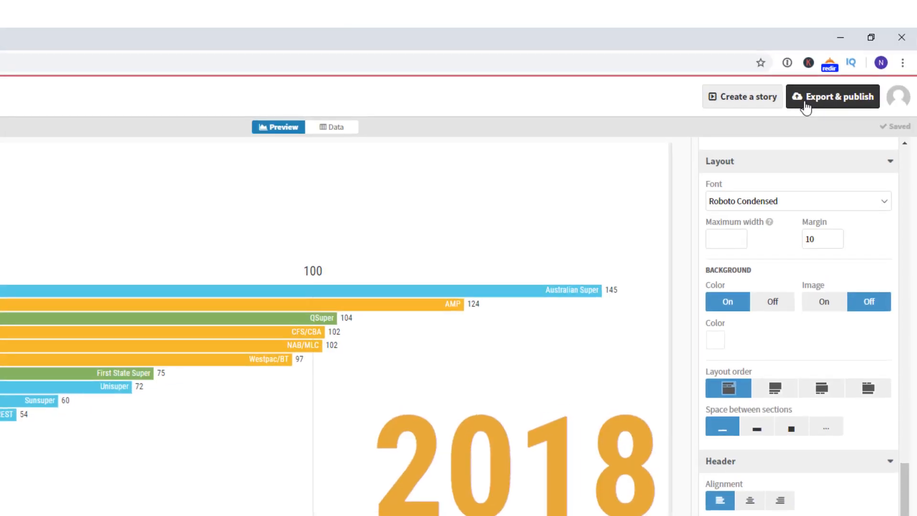
- Publish the chart to get its public share link and embed code
left_click(833, 95)
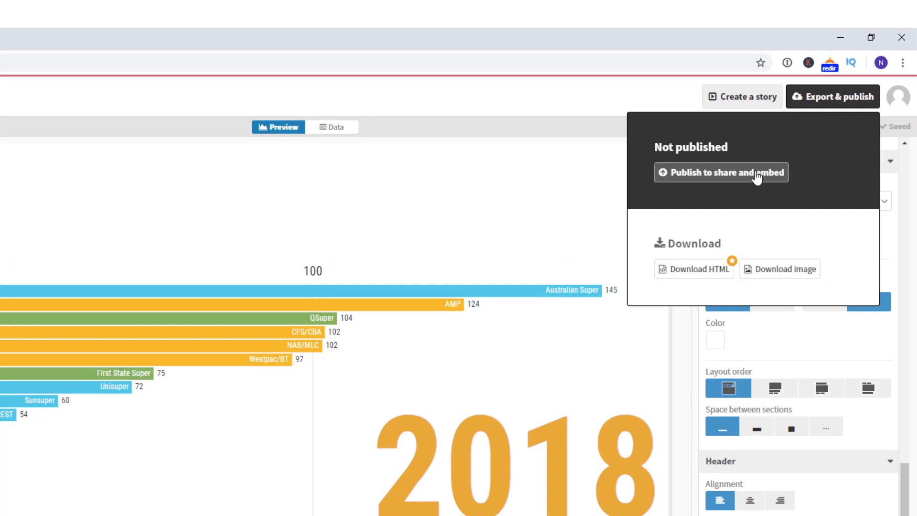
left_click(720, 172)
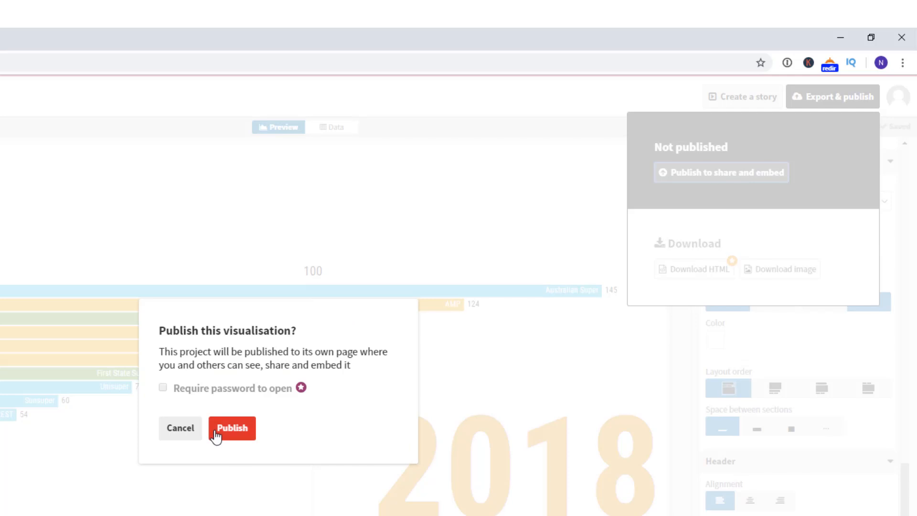
left_click(231, 428)
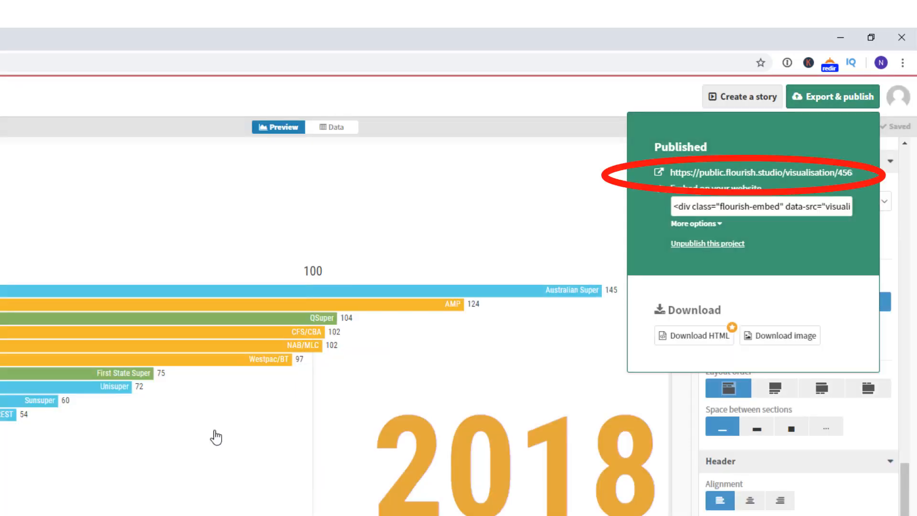
left_click(751, 172)
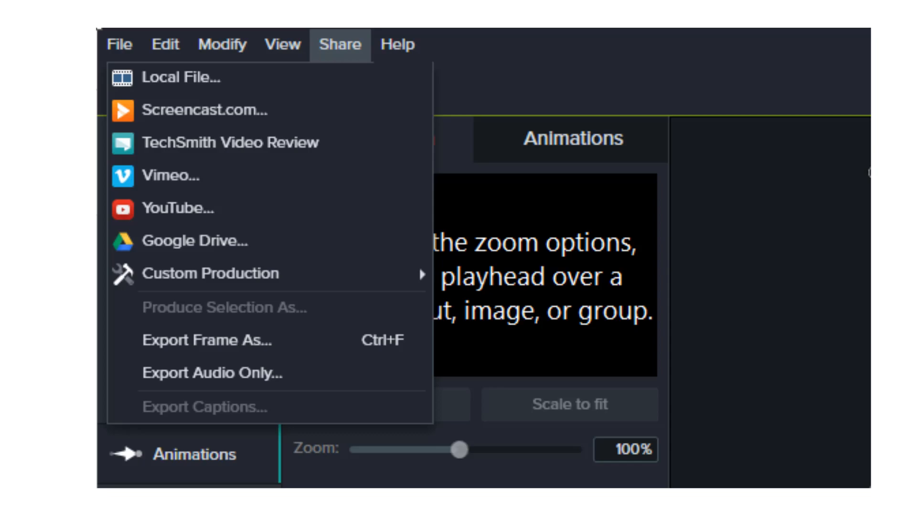
- Choose Local File as the destination for exporting the finished video
left_click(210, 273)
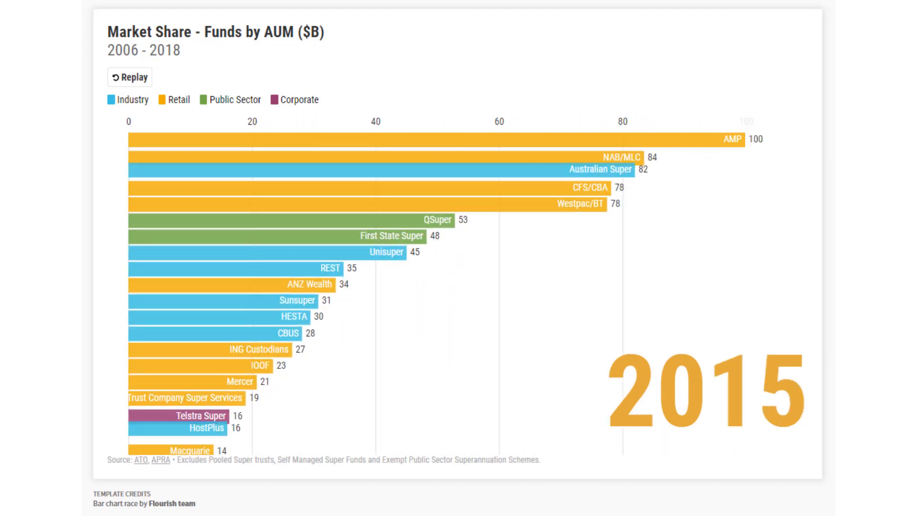
- Switch to the Super Sectors Asset Under Management race and replay it
left_click(217, 60)
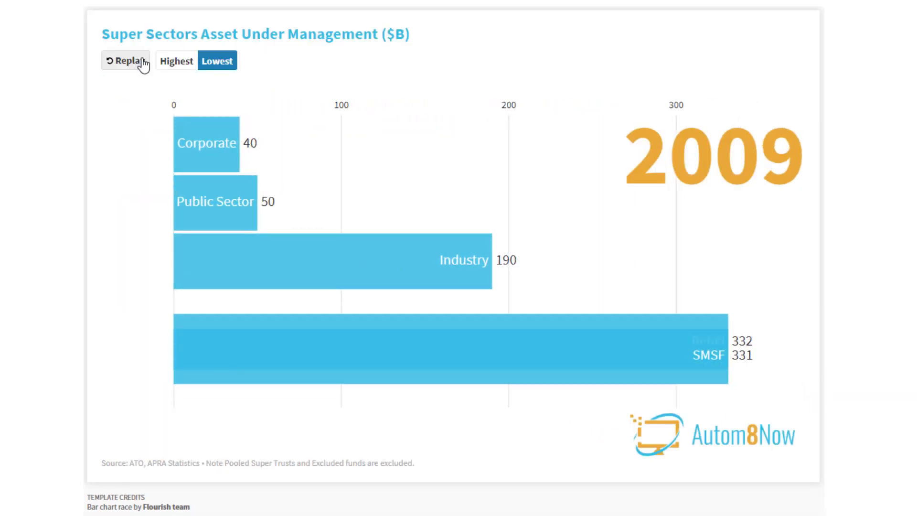